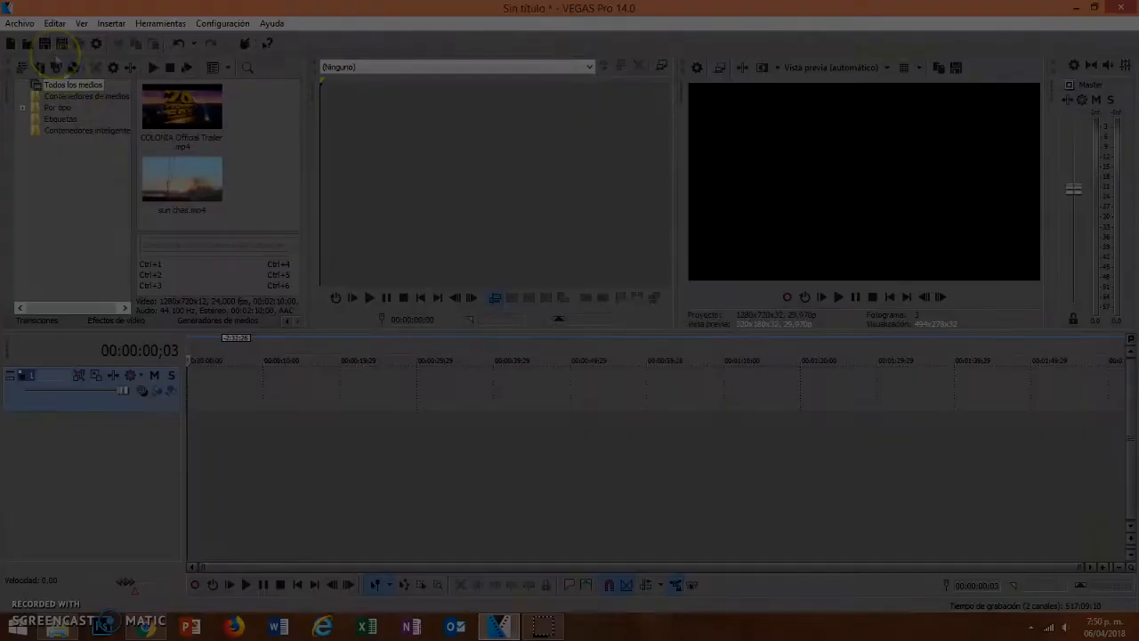
# Open the trailer media file from Archivo > Abrir so it lands on the timeline
pyautogui.click(19, 23)
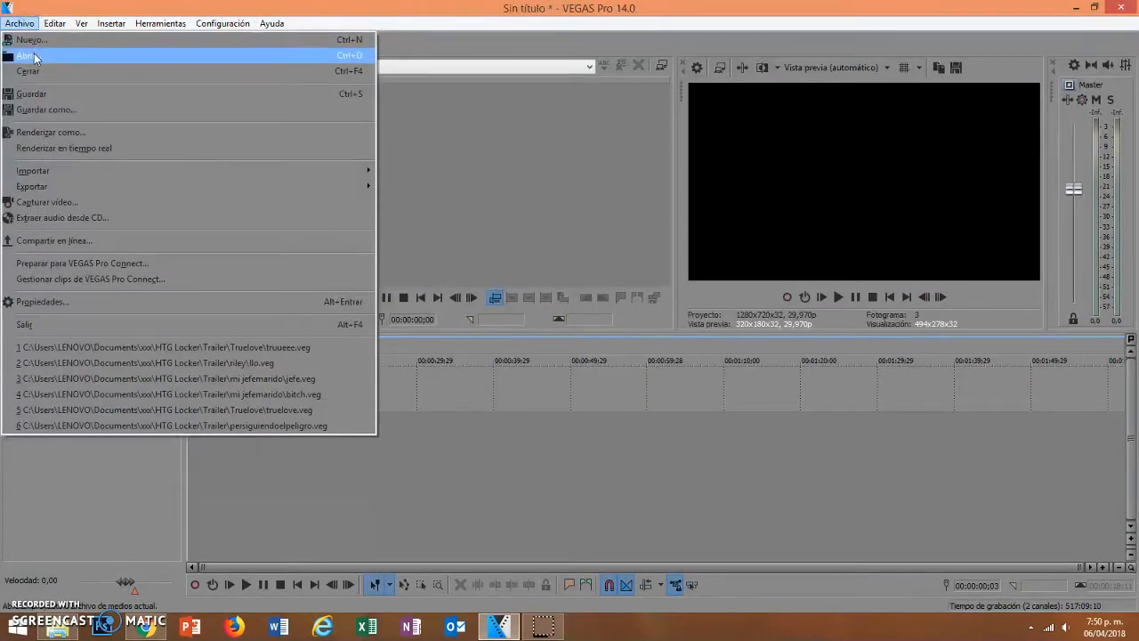
pyautogui.click(25, 55)
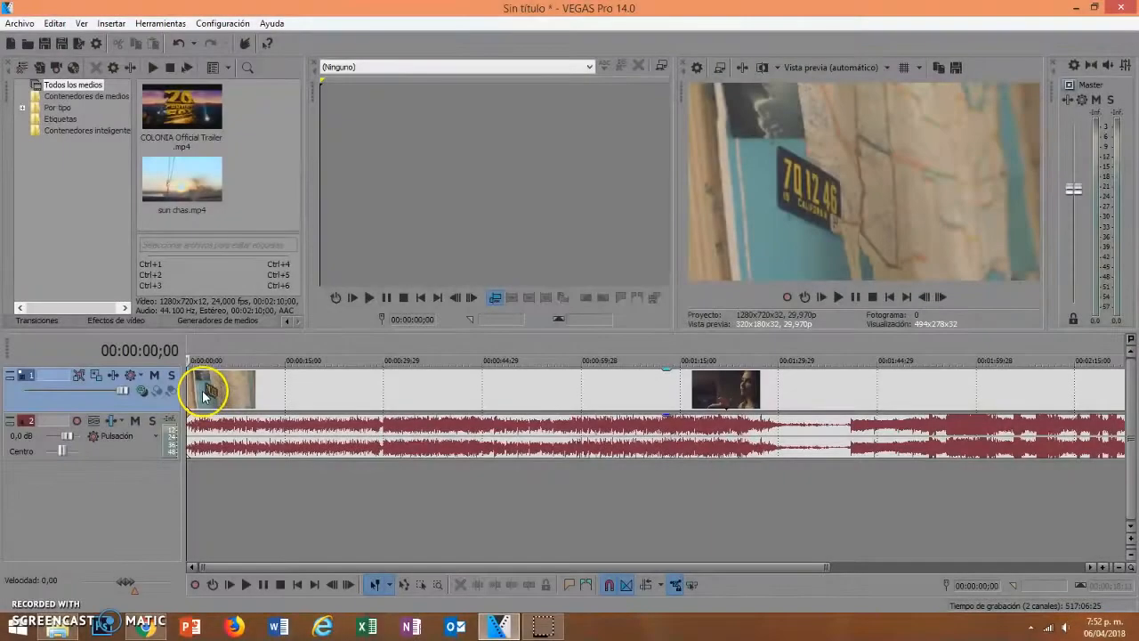
# Cut a section out of the trailer clip with its right-click Cortar command
pyautogui.rightClick(205, 392)
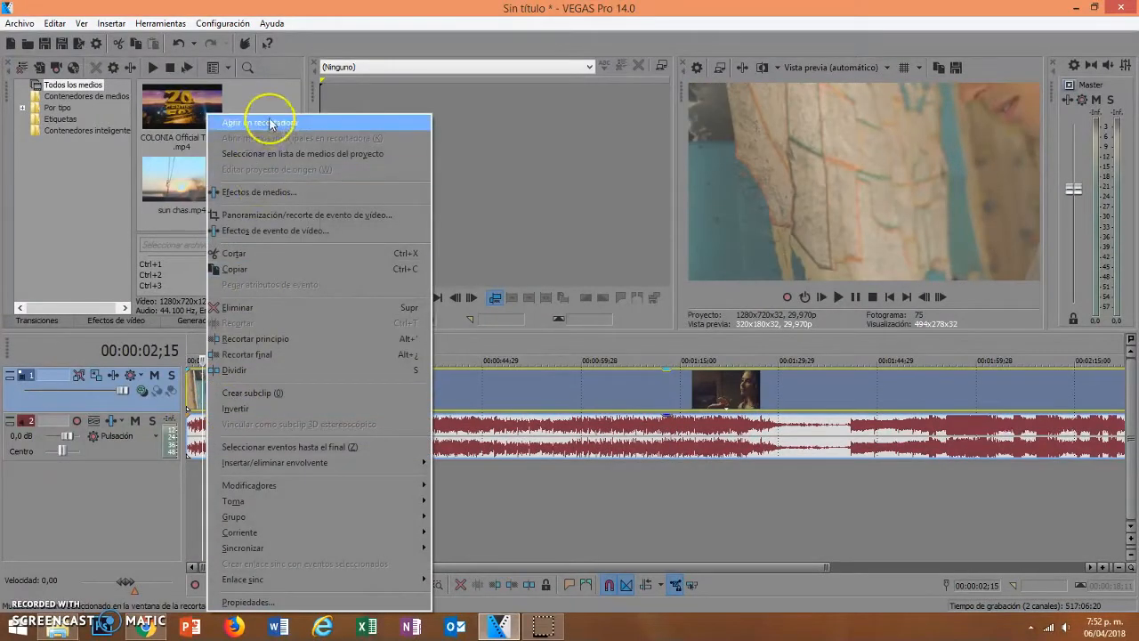
pyautogui.moveTo(272, 193)
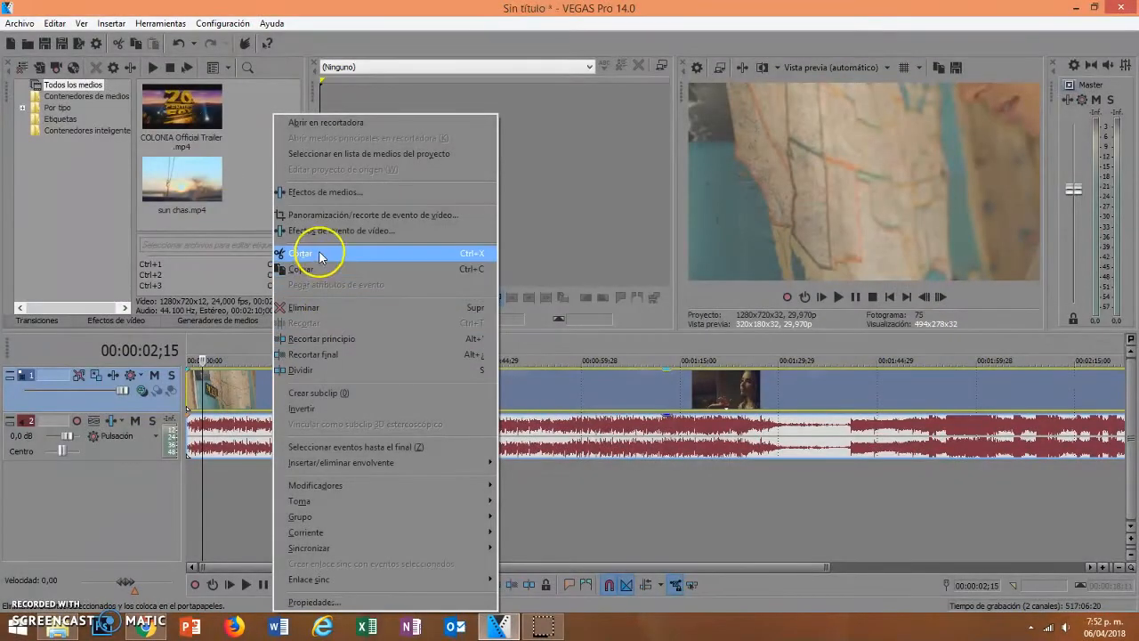
pyautogui.click(301, 252)
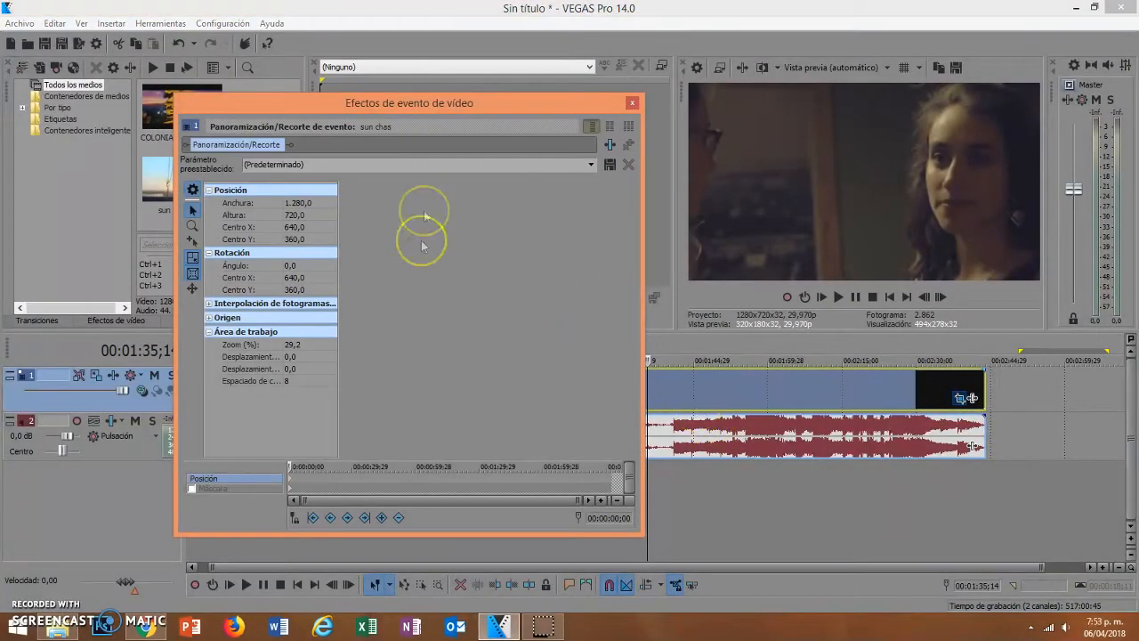
# Apply the standard TV 4:3 aspect ratio preset to the sun chas event
pyautogui.click(590, 164)
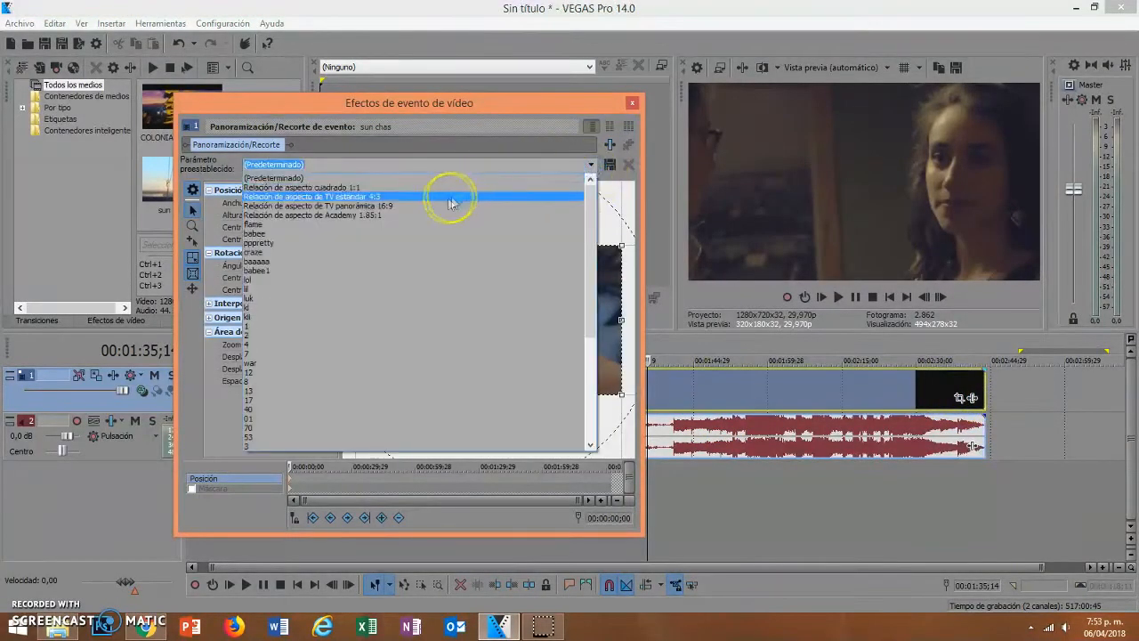
pyautogui.click(294, 186)
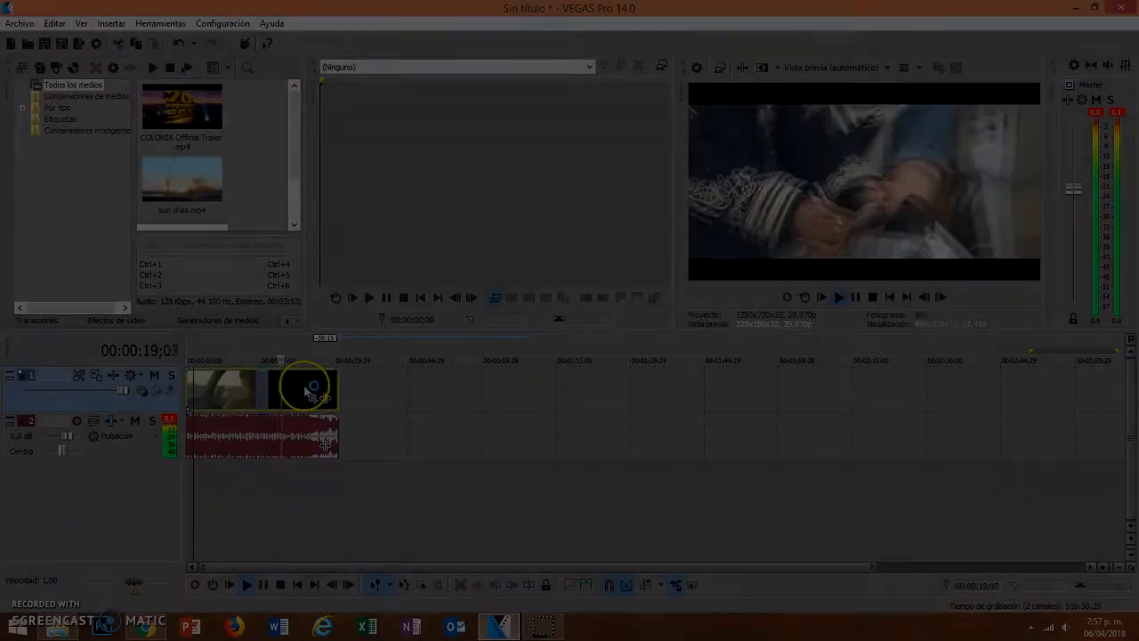
# Open the preview quality dropdown
pyautogui.click(834, 67)
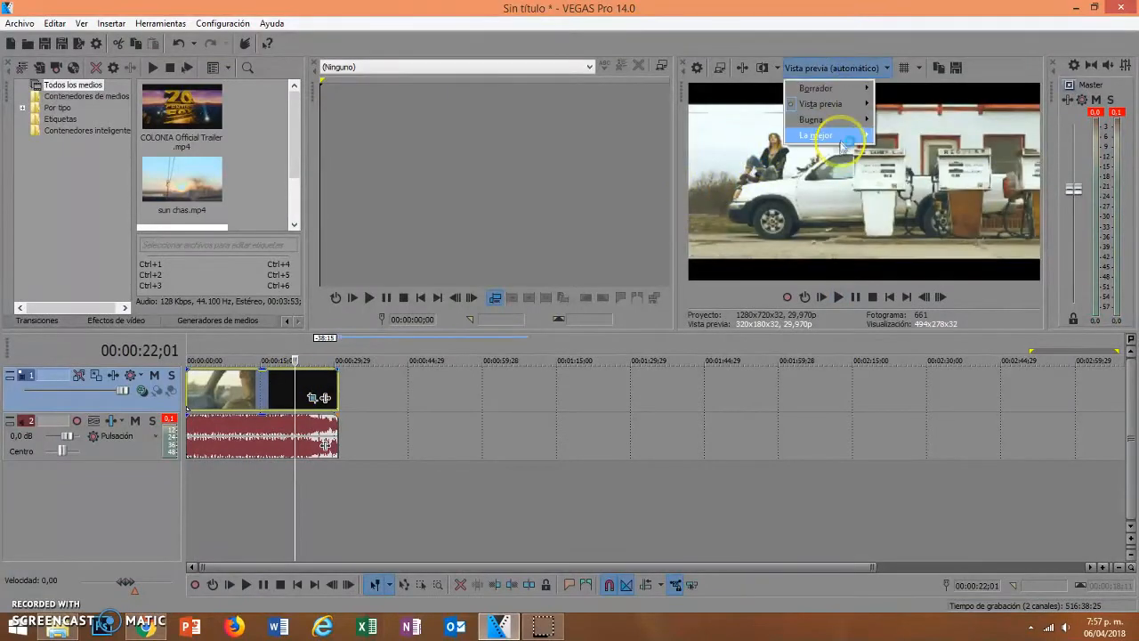
pyautogui.moveTo(816, 87)
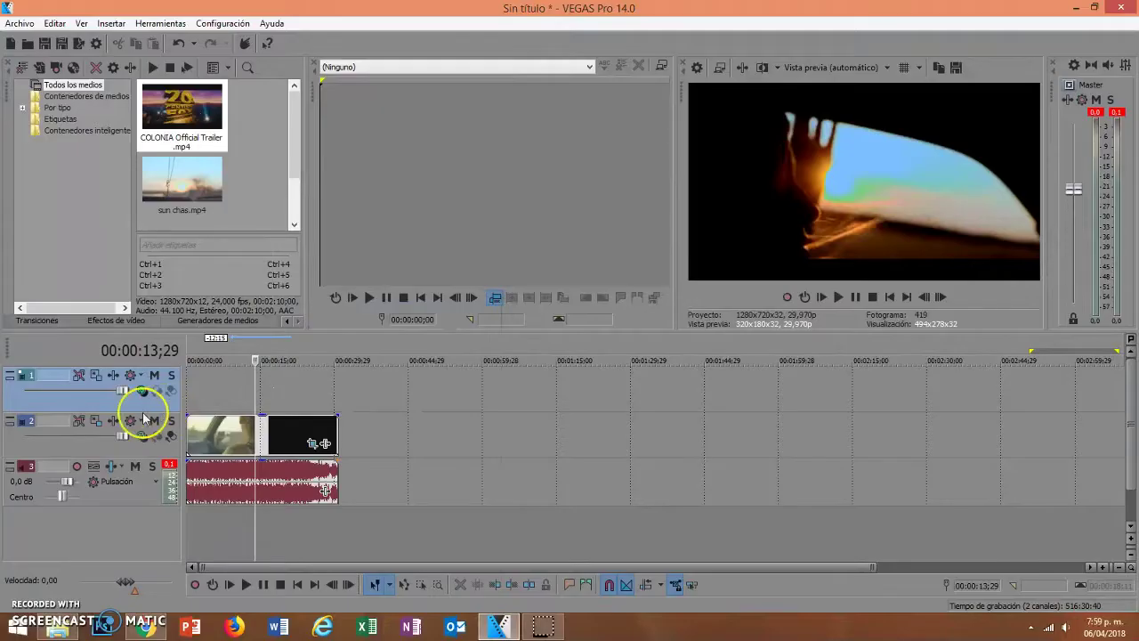
# Add a push transition between clips, apply Neon Lights to sun chas, and open Solid Color
pyautogui.click(37, 320)
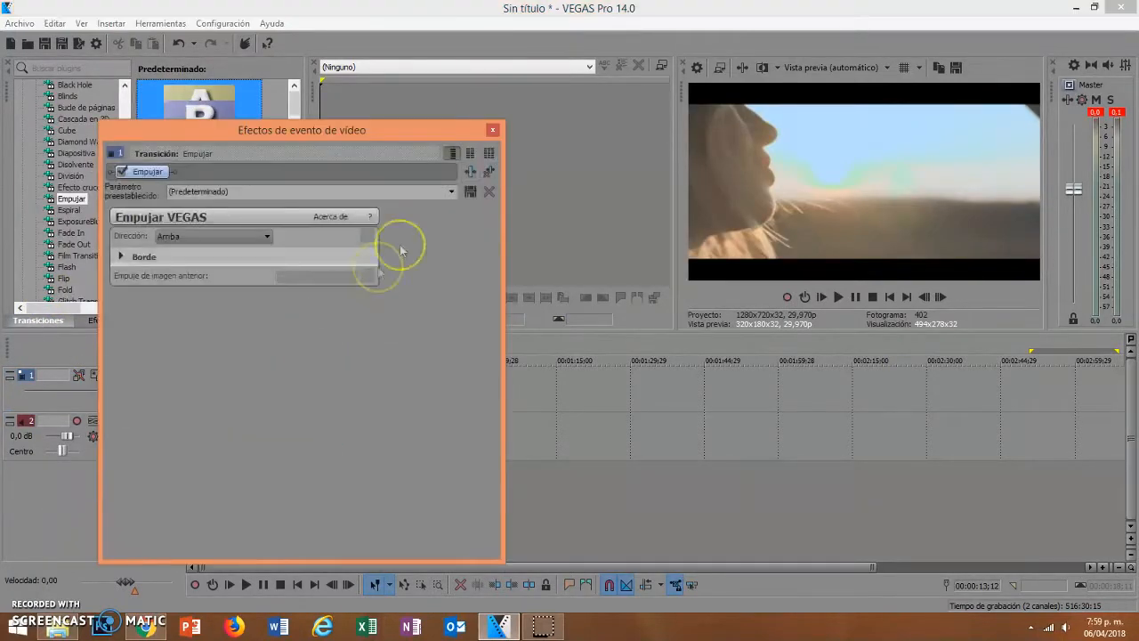
pyautogui.click(492, 130)
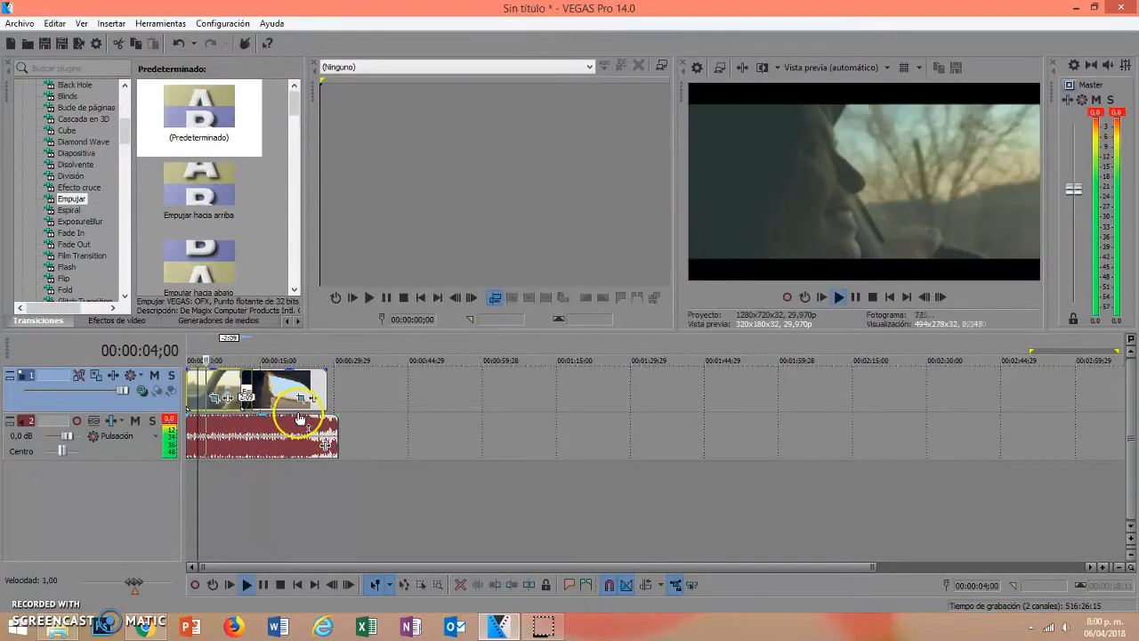
pyautogui.click(74, 243)
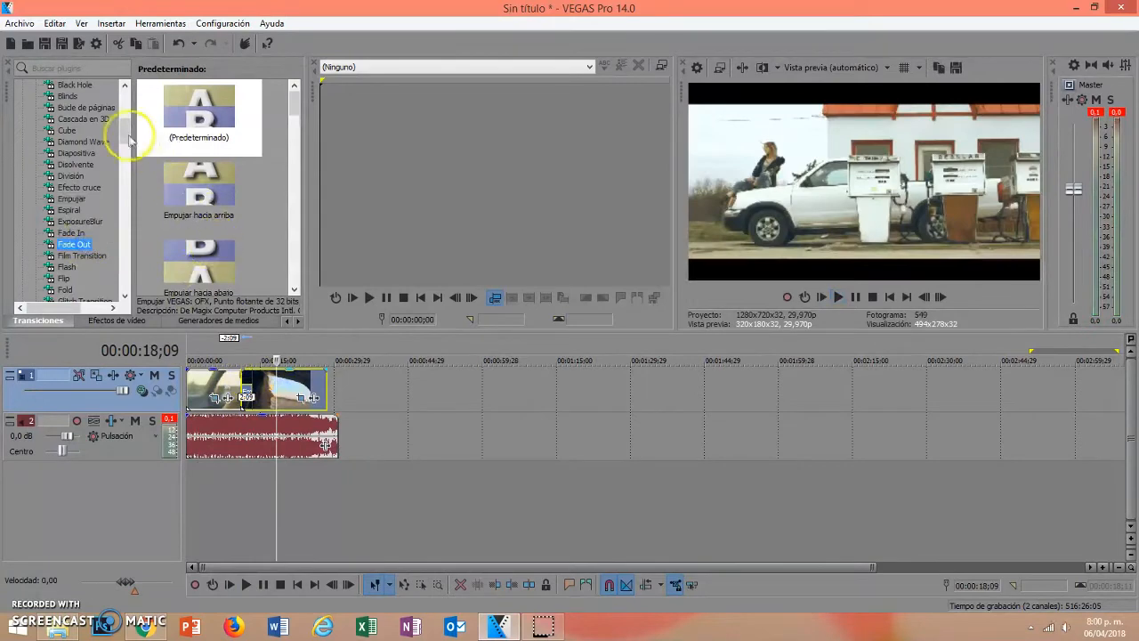
pyautogui.click(198, 115)
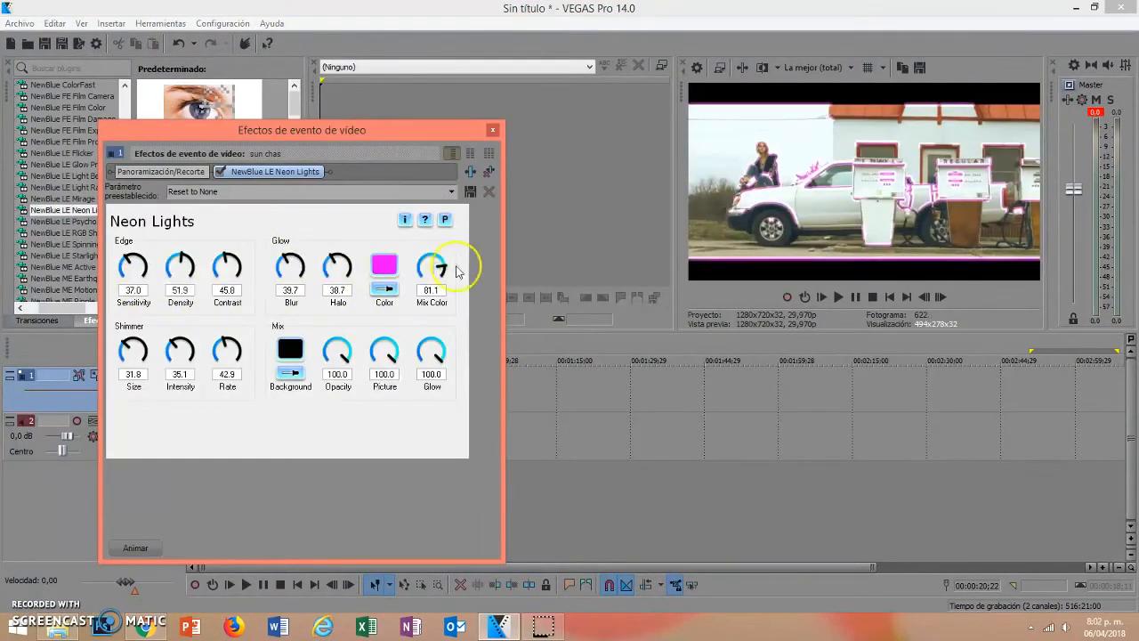
pyautogui.click(492, 130)
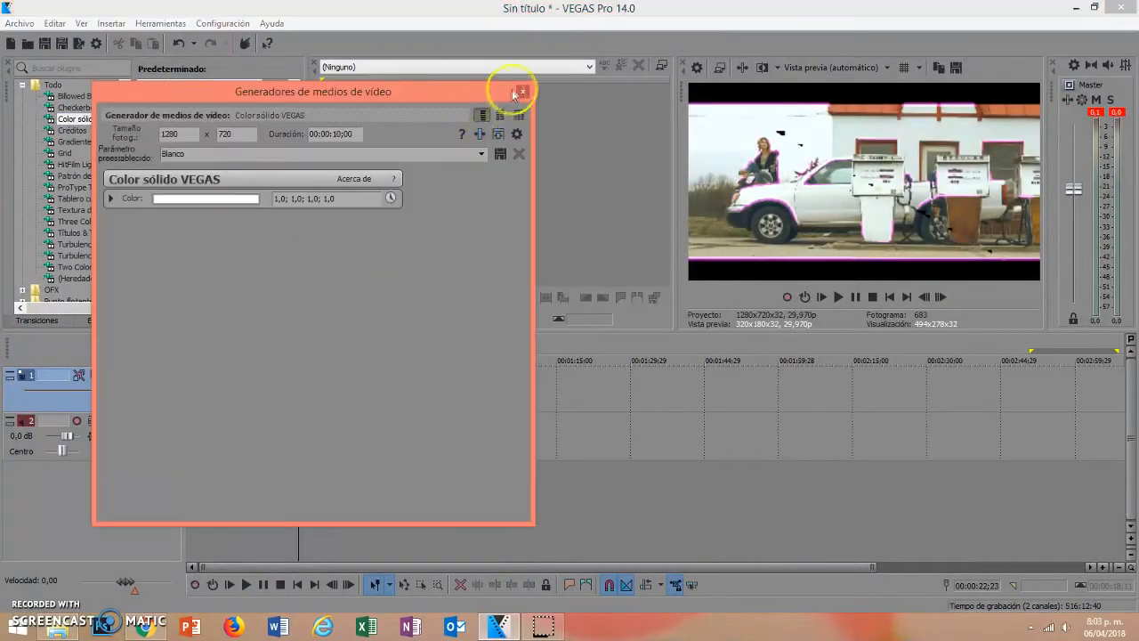
# Close the generator, insert a new video track, and add a 'TEXTO' title event
pyautogui.click(520, 91)
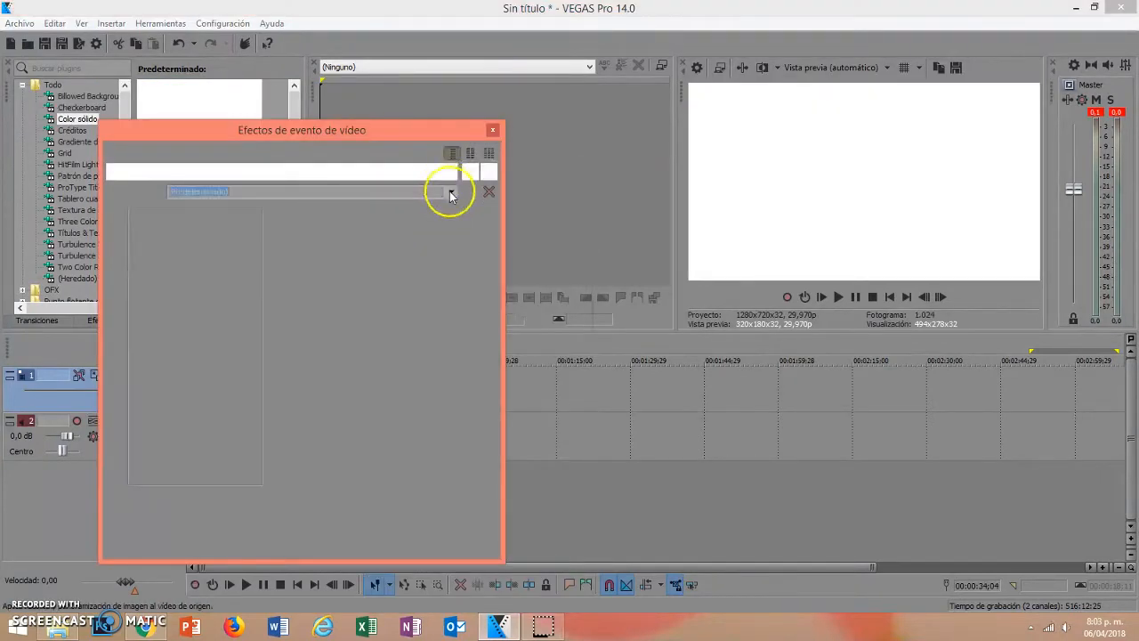
pyautogui.click(493, 130)
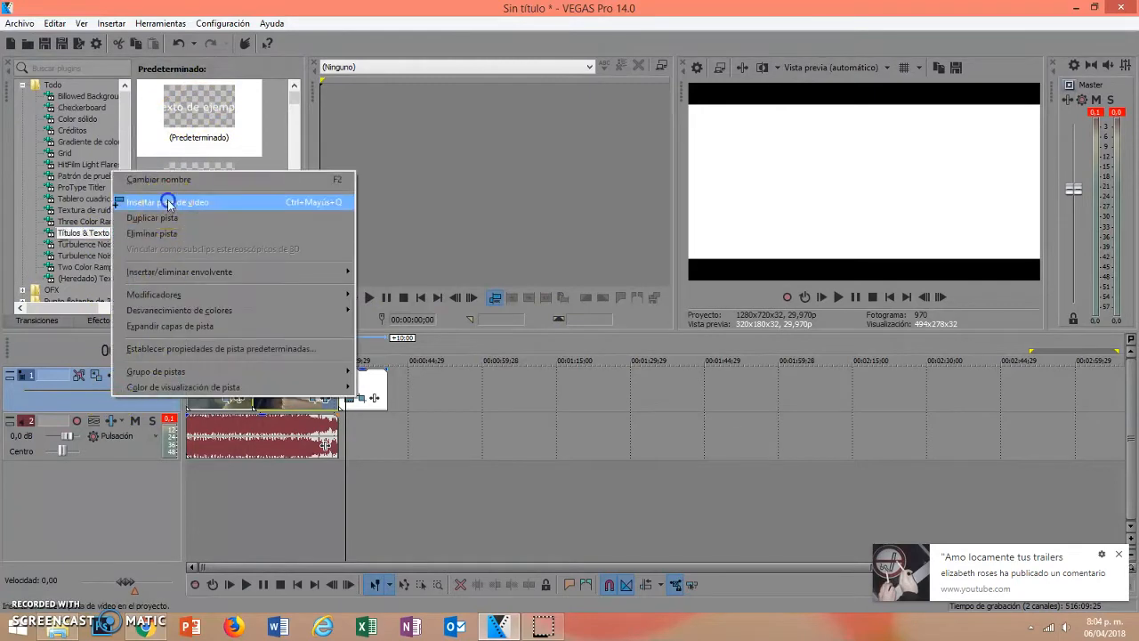
pyautogui.click(168, 202)
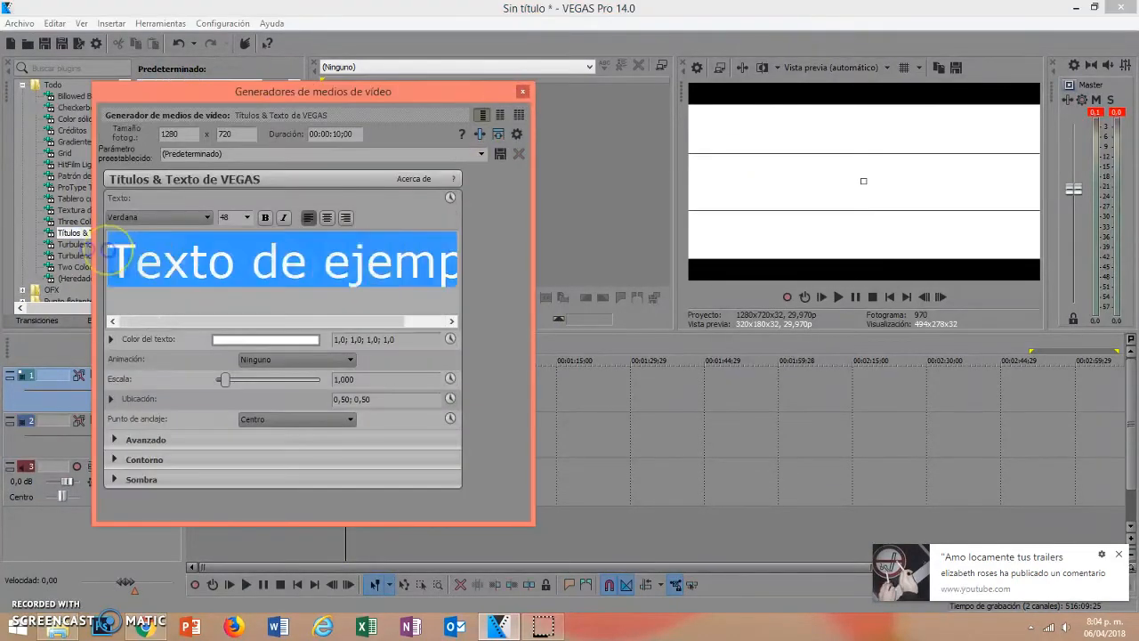
pyautogui.write('TEXTO')
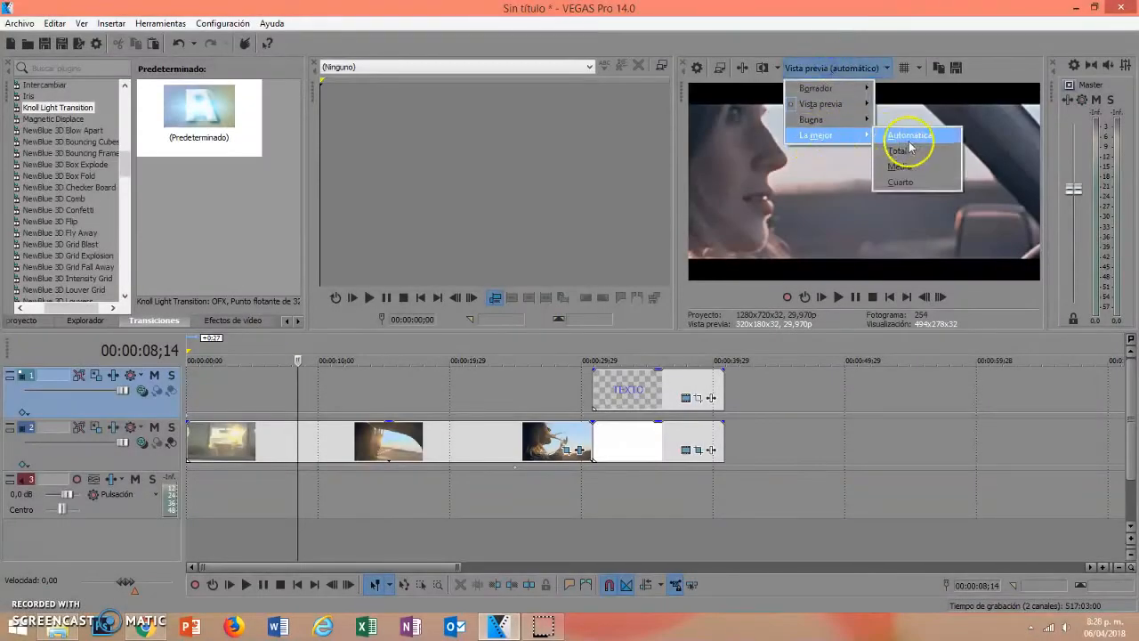
# Set preview quality to Best (Full) and move the playhead to about 21 seconds
pyautogui.click(902, 150)
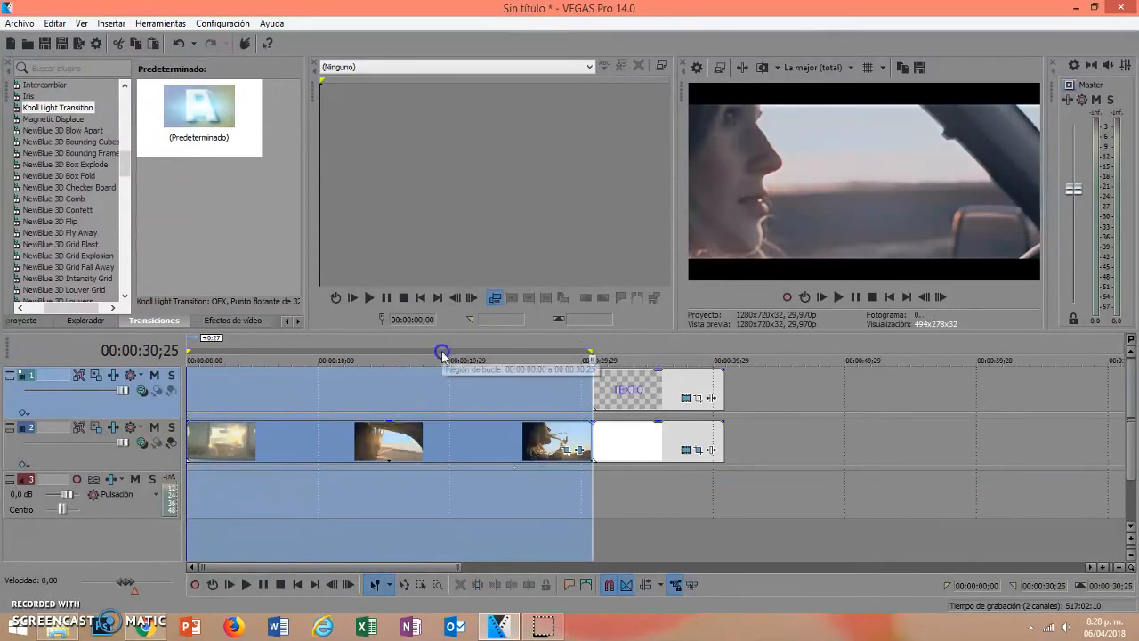
pyautogui.click(380, 361)
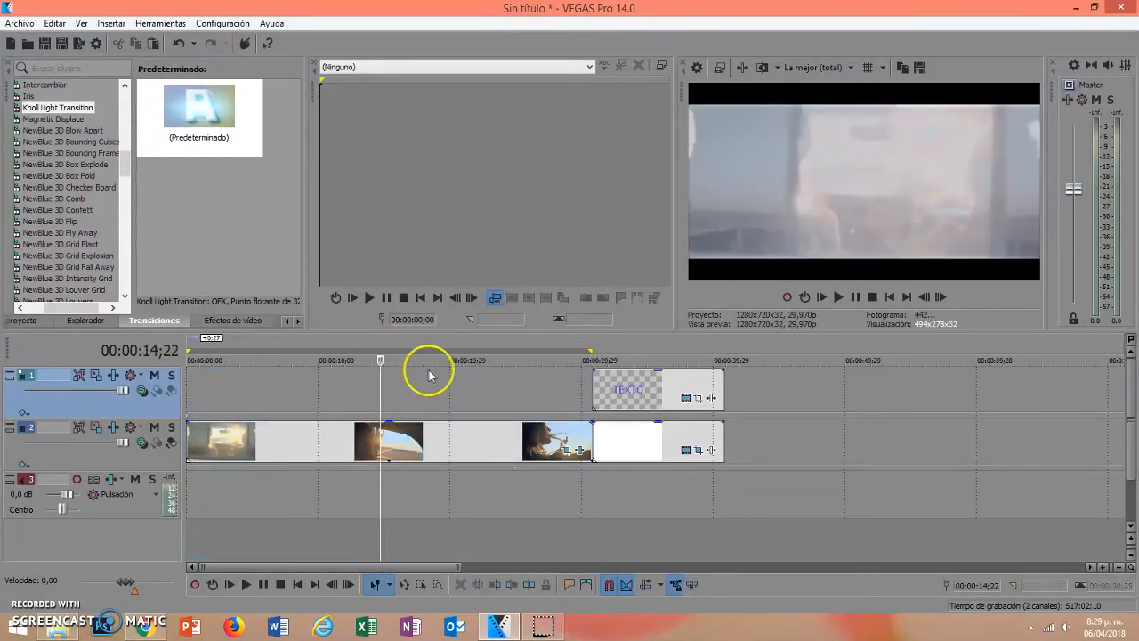
pyautogui.click(463, 361)
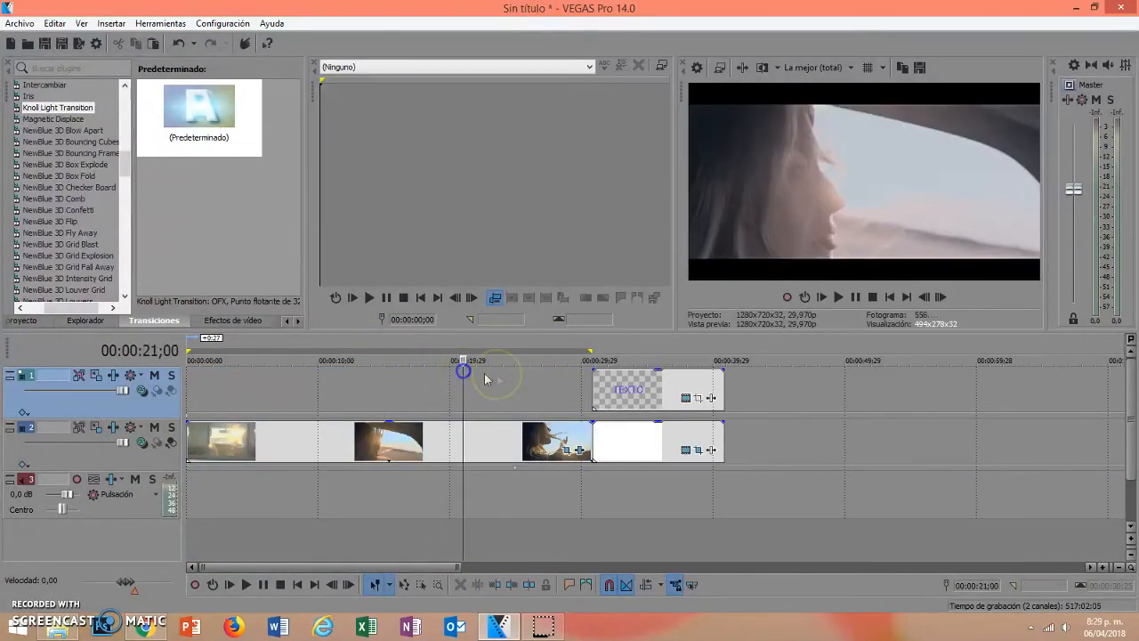
pyautogui.click(19, 23)
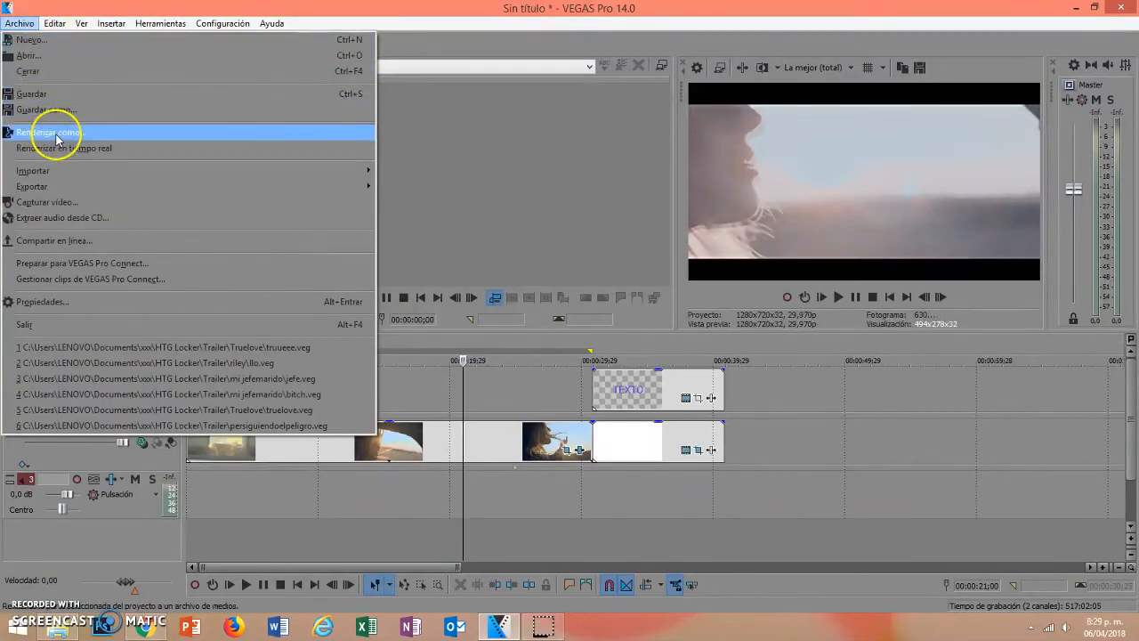
# Render only the loop region to 'XSin títuloX.mp4' with the hdrápido MP4 template
pyautogui.click(49, 132)
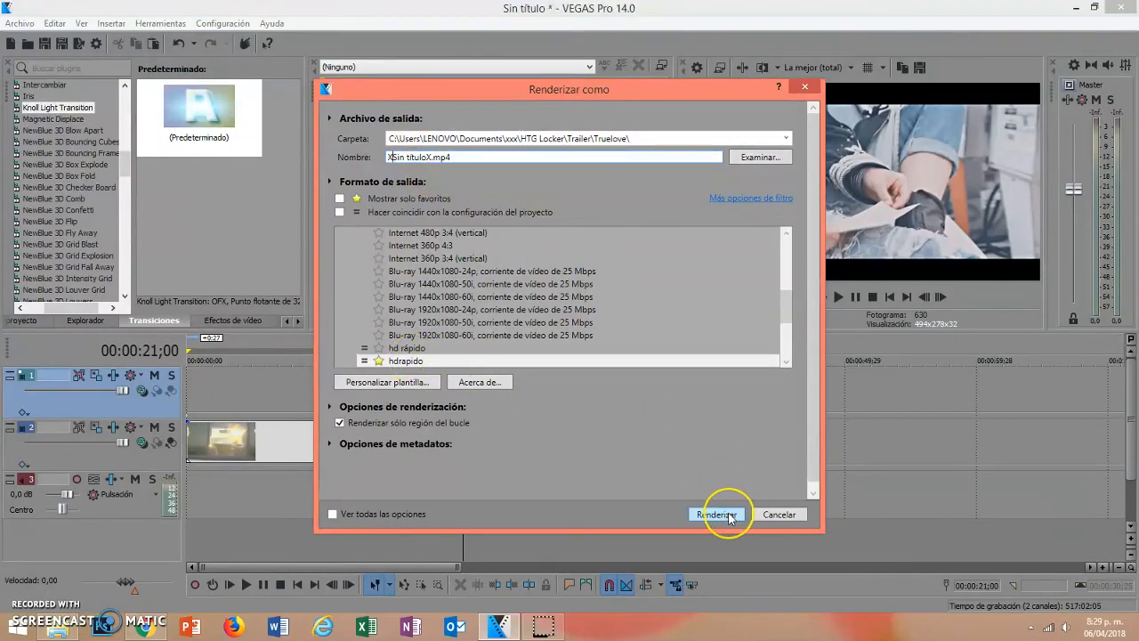
pyautogui.click(716, 514)
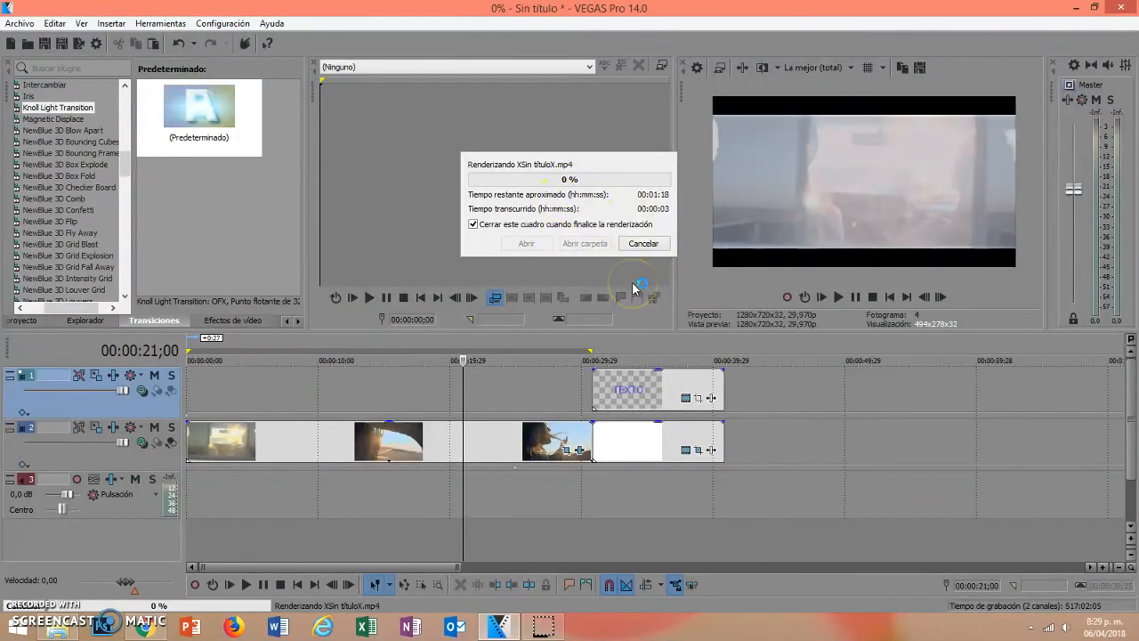